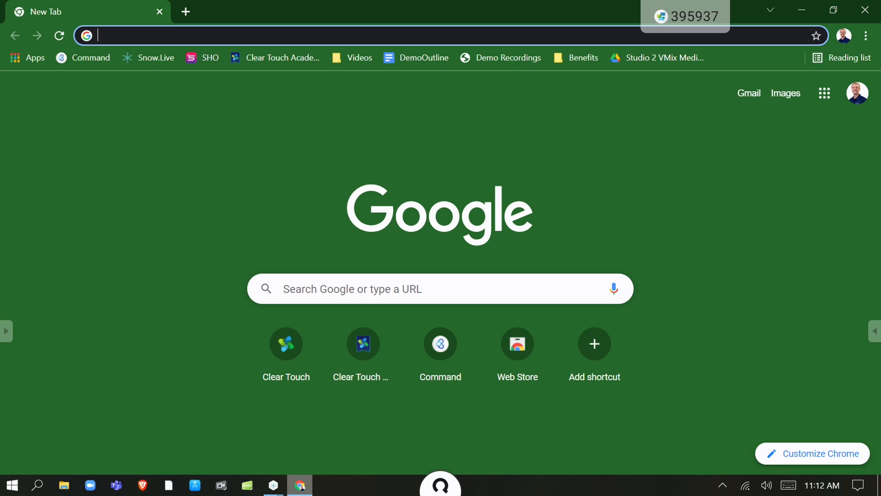
Load the Command login page at command.dms.bytello.com/login.
type("command.dms.bytello.com/login")
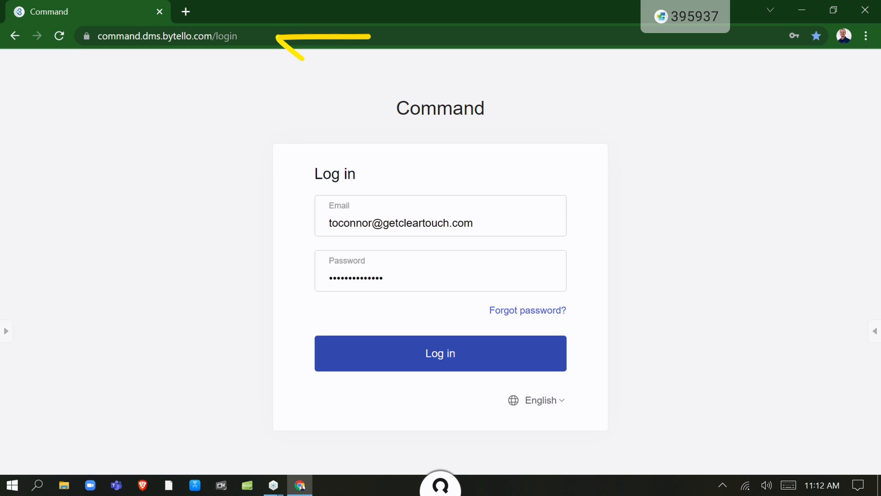
Sign in to reach the Dashboard showing 22 enrolled and 12 online devices.
left_click(440, 353)
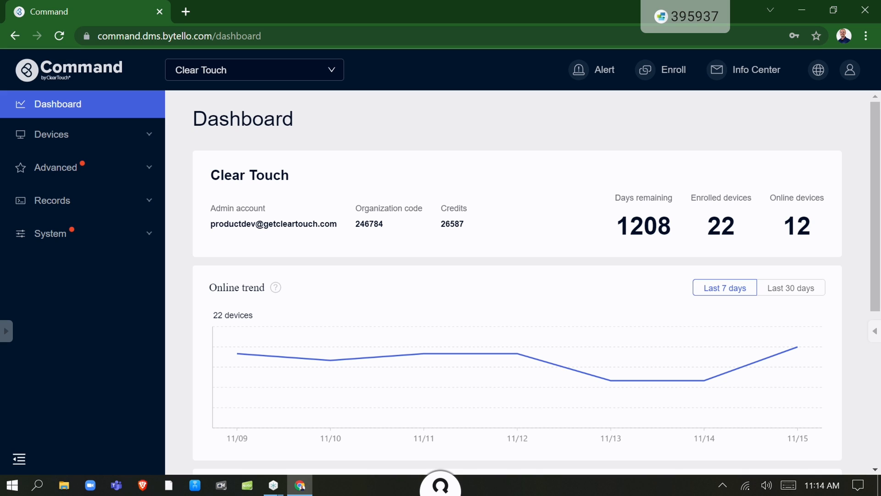
From the IFP device list, explore the Add new group dialog's manual and tag-based allocation, then close it unsaved.
left_click(51, 134)
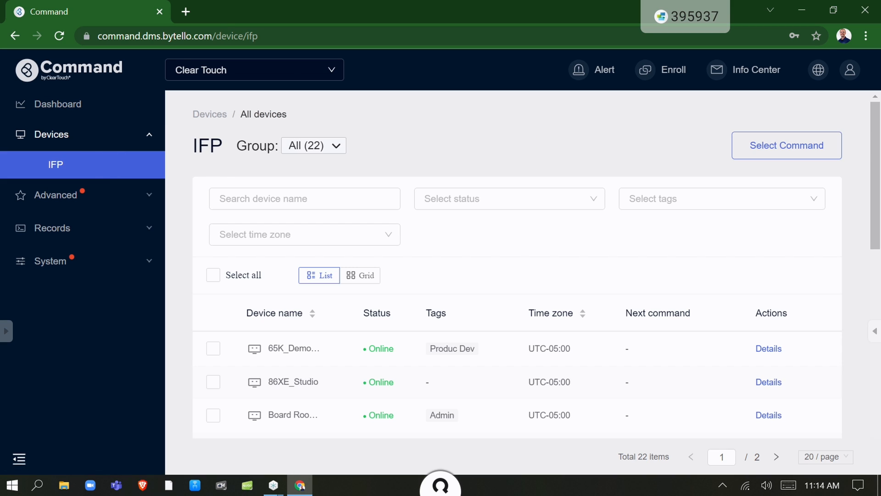
left_click(313, 145)
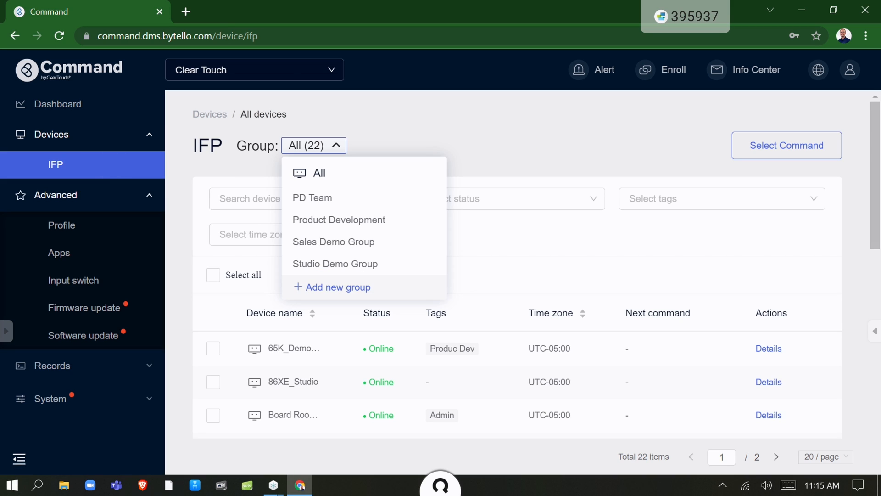
left_click(338, 288)
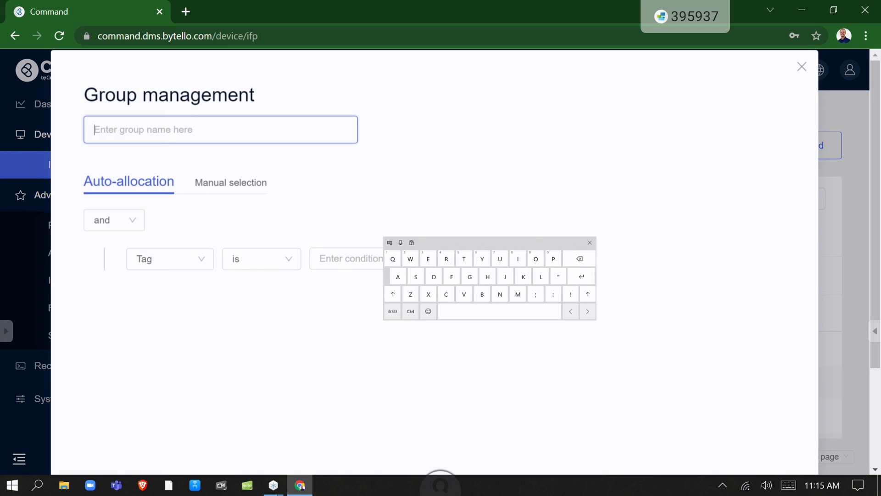
left_click(230, 183)
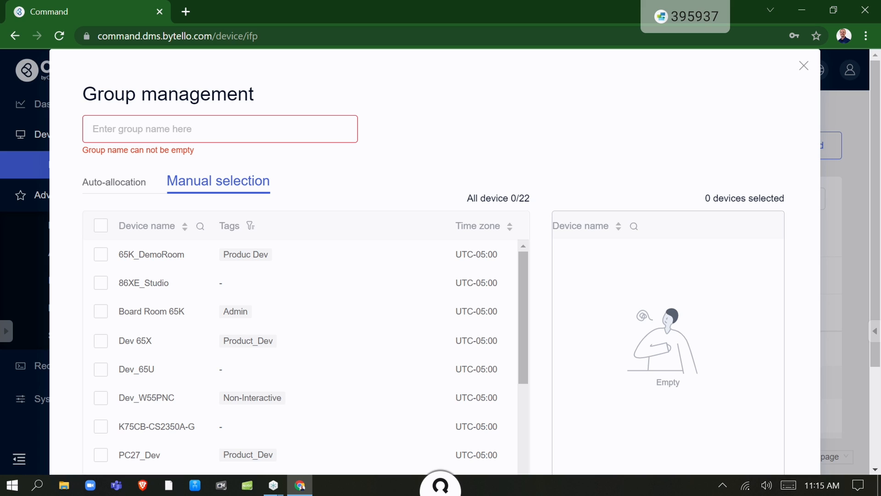
left_click(127, 182)
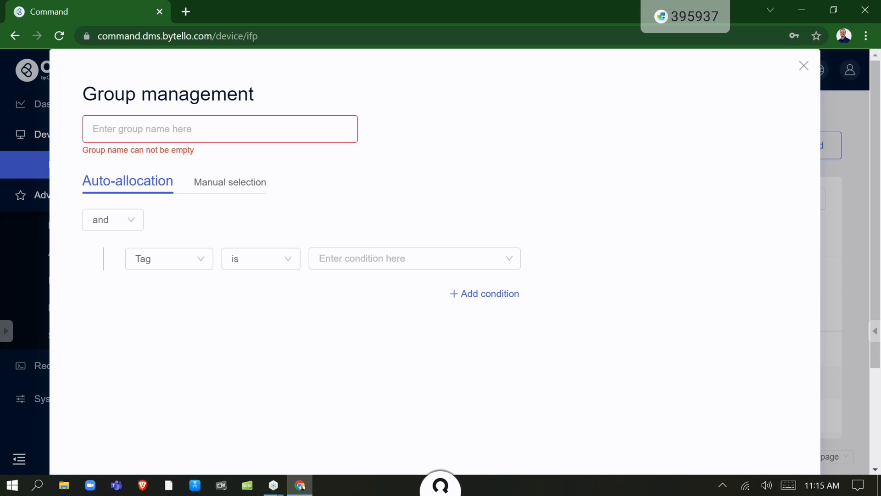
left_click(803, 65)
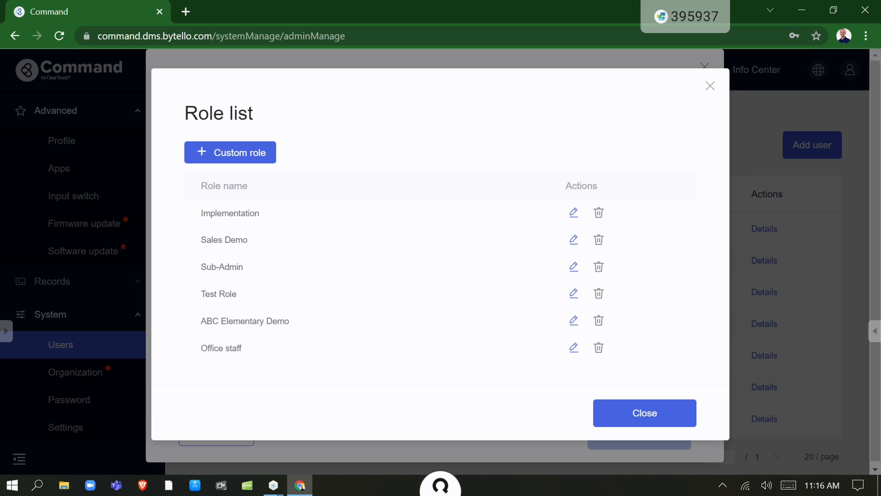
Start a custom role named 'Ne' and adjust its permission checkboxes.
left_click(230, 153)
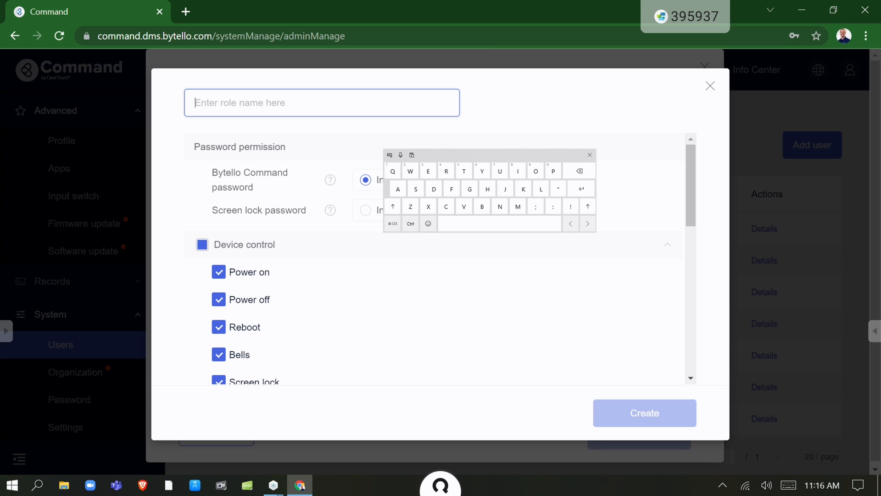
type("New")
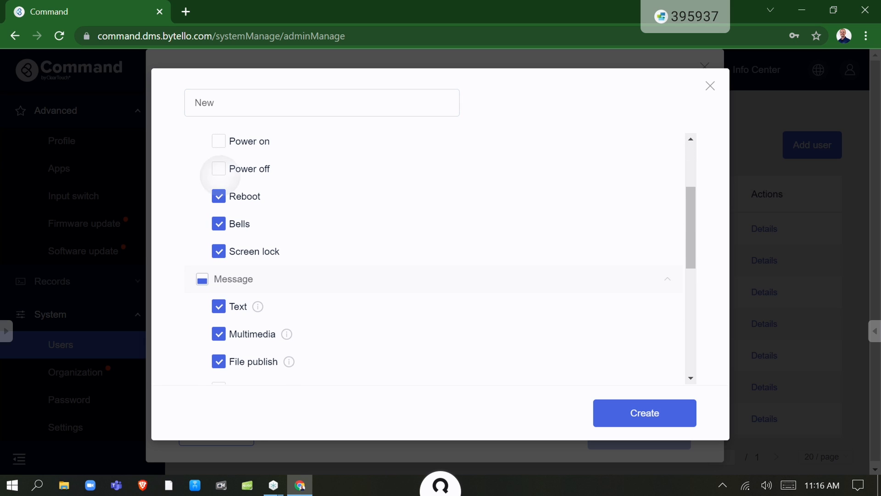
scroll("down", 3)
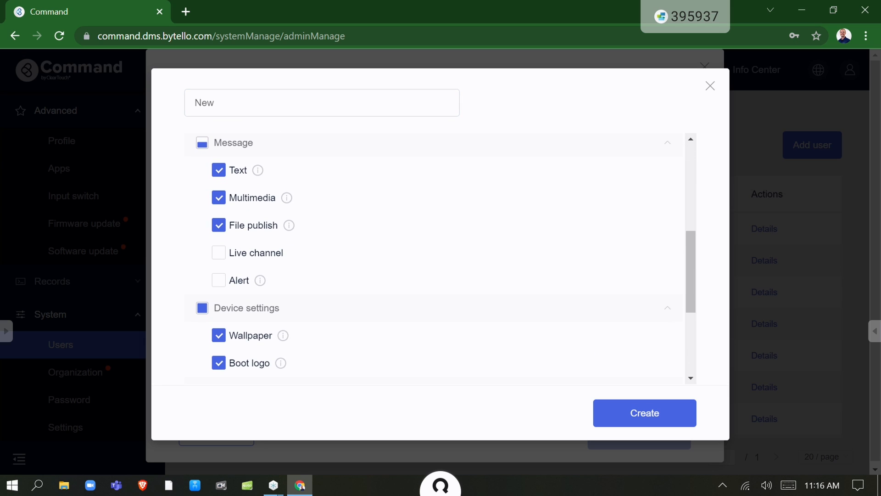
left_click(218, 253)
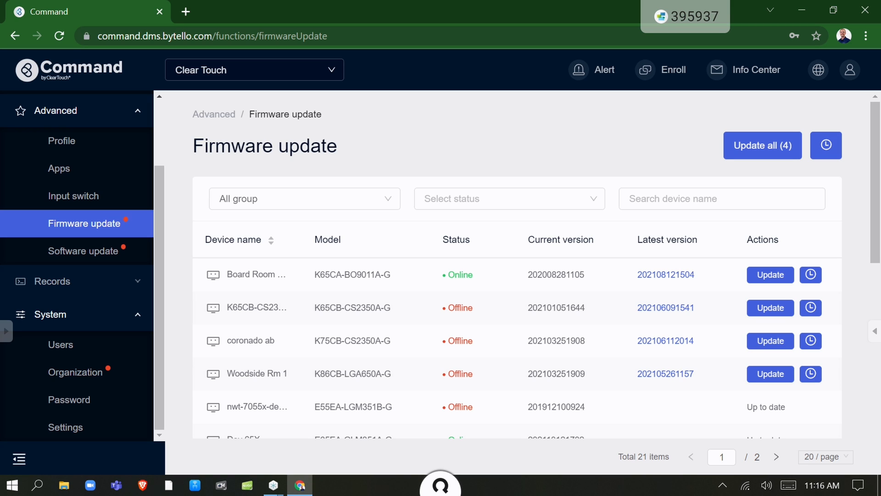
Browse the software update and apps pages, then return to the IFP device list.
scroll("down", 3)
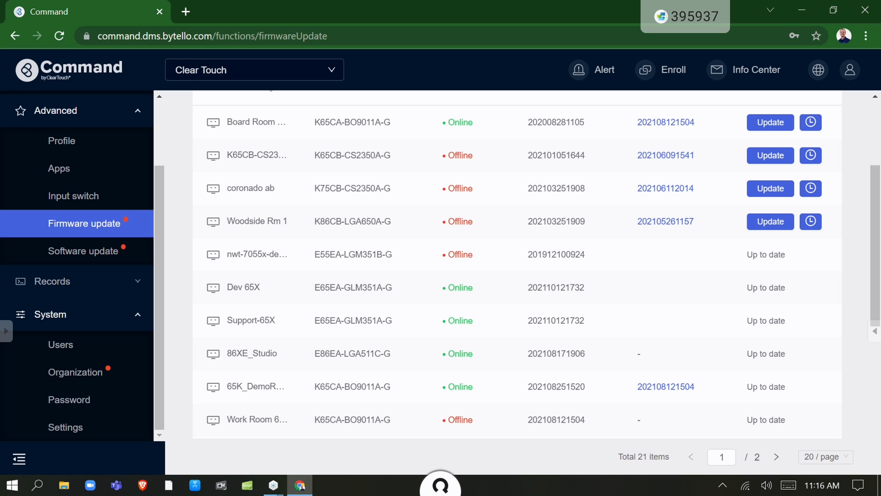
left_click(83, 250)
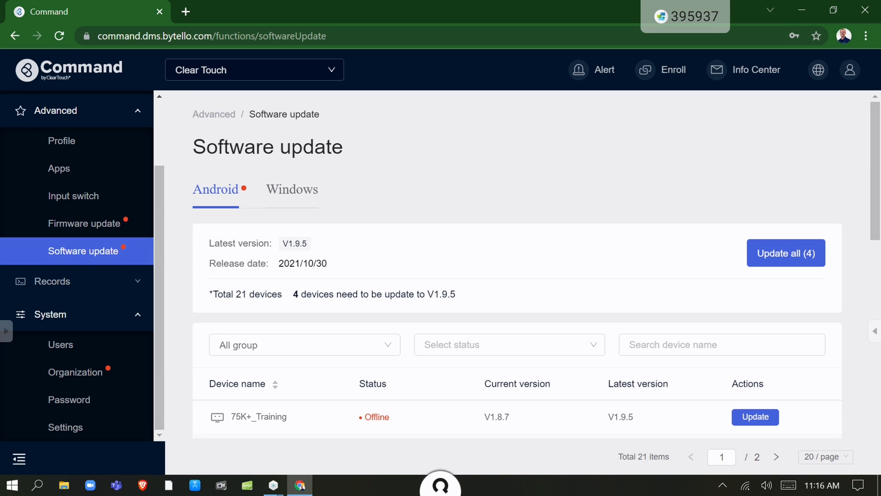
scroll("down", 3)
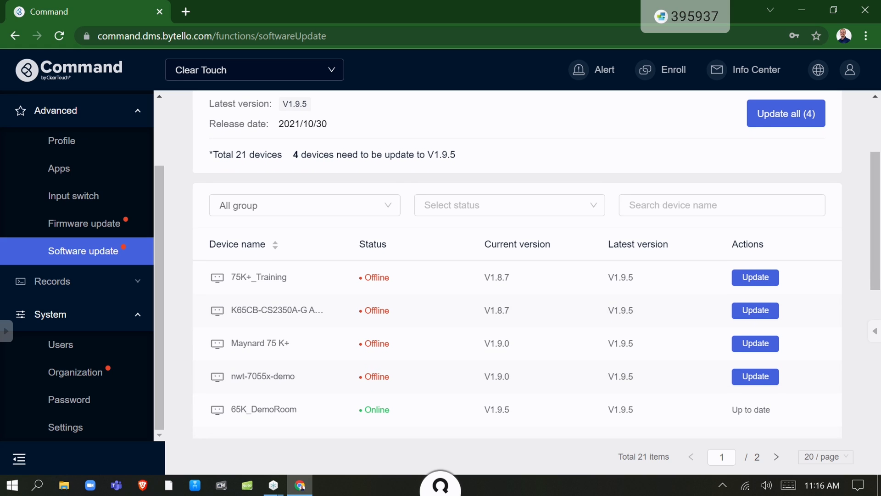
left_click(73, 196)
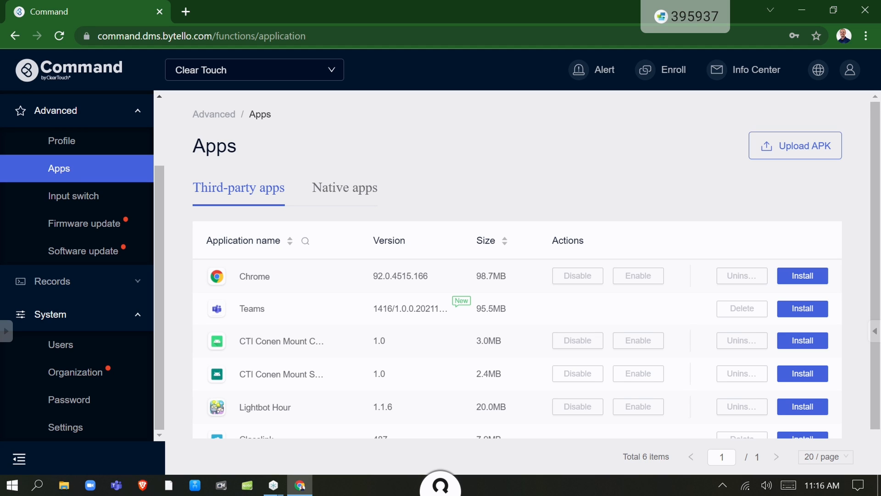
left_click(61, 140)
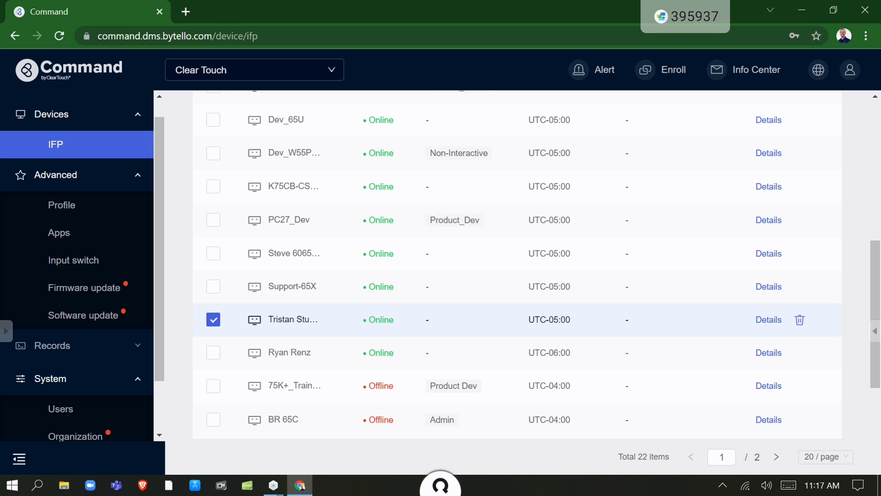
Review the Tristan Studio K+ panel's Data and Basic details, scrolling through its information.
left_click(768, 320)
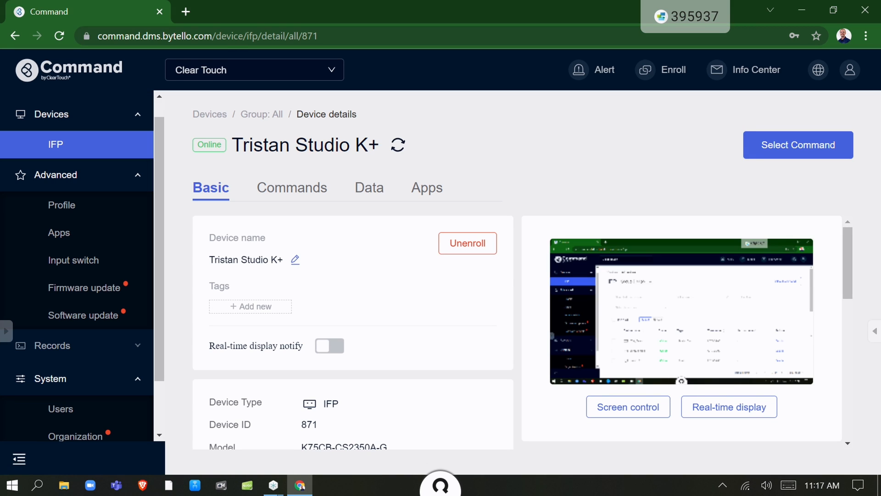
left_click(366, 187)
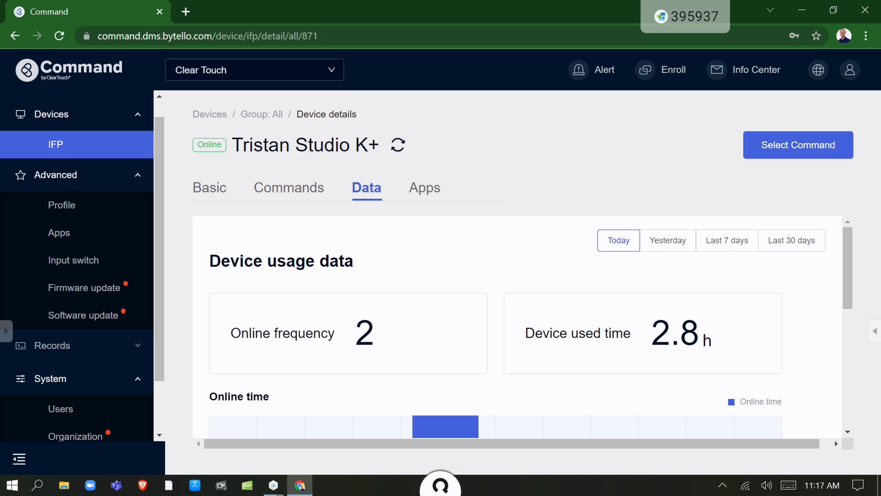
left_click(210, 188)
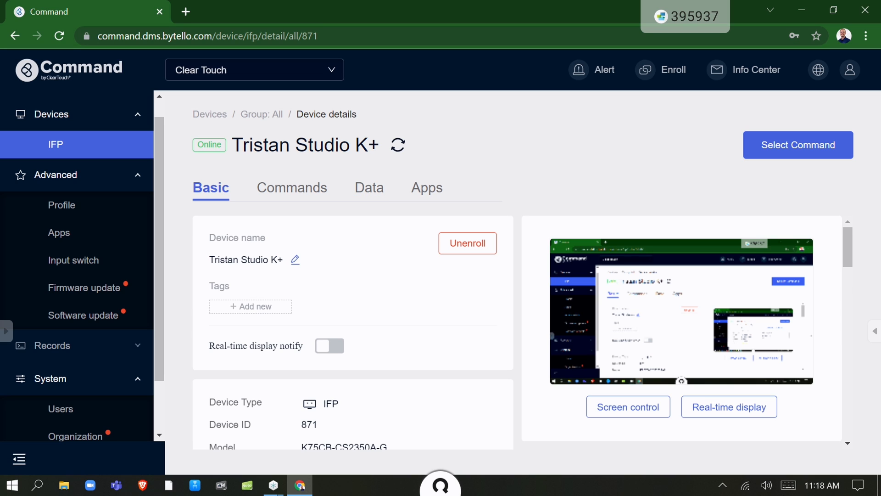
scroll("down", 3)
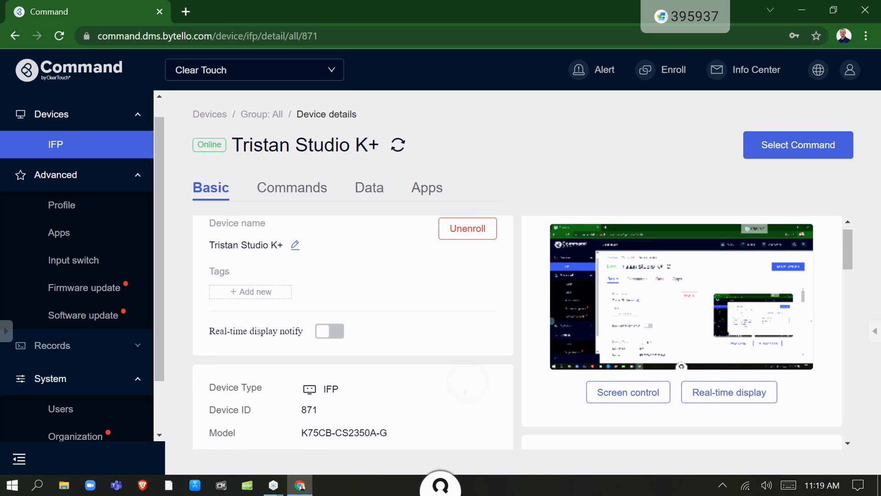
scroll("down", 3)
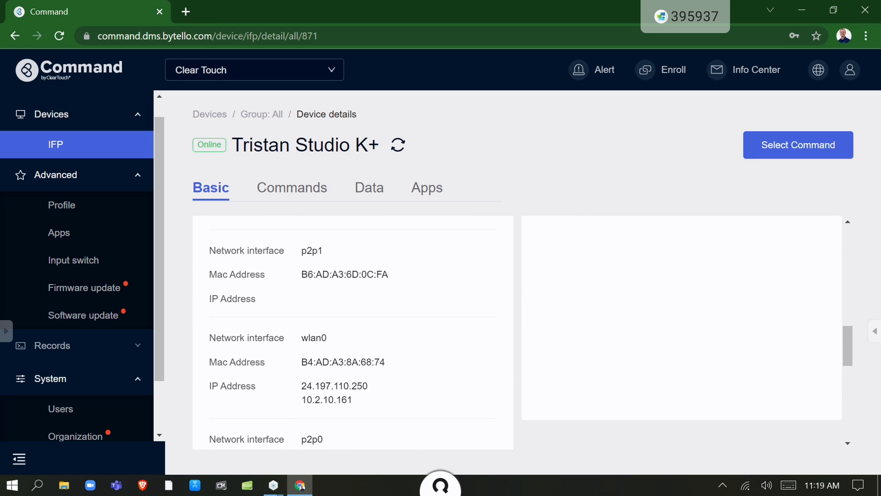
scroll("down", 3)
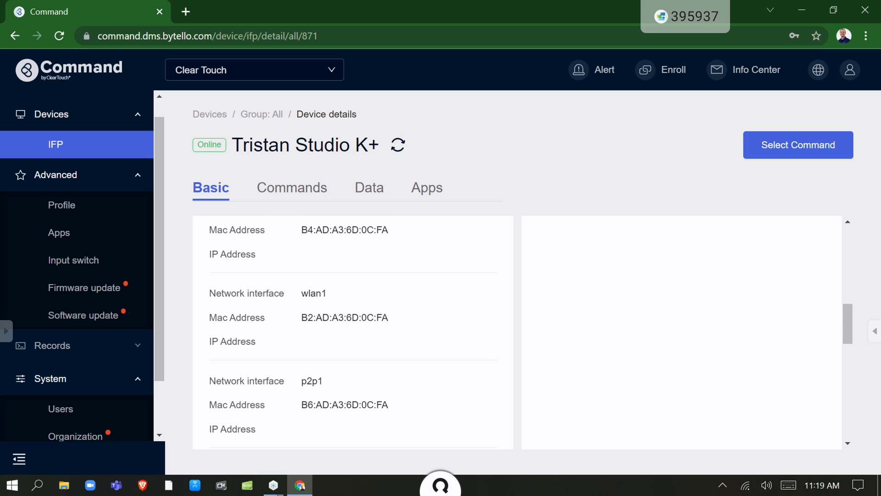
scroll("down", 3)
type("Early dismissal 11:30")
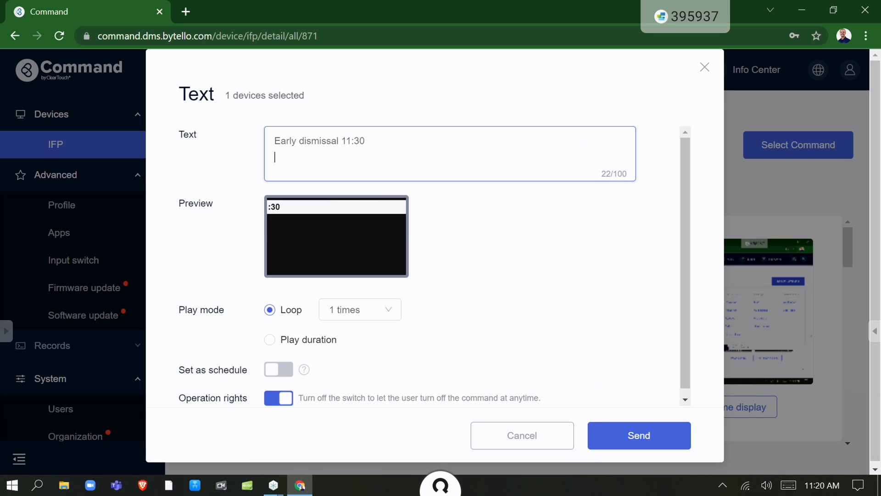
Send the 'Early dismissal 11:30' text to the panel and reopen its command menu.
left_click(638, 435)
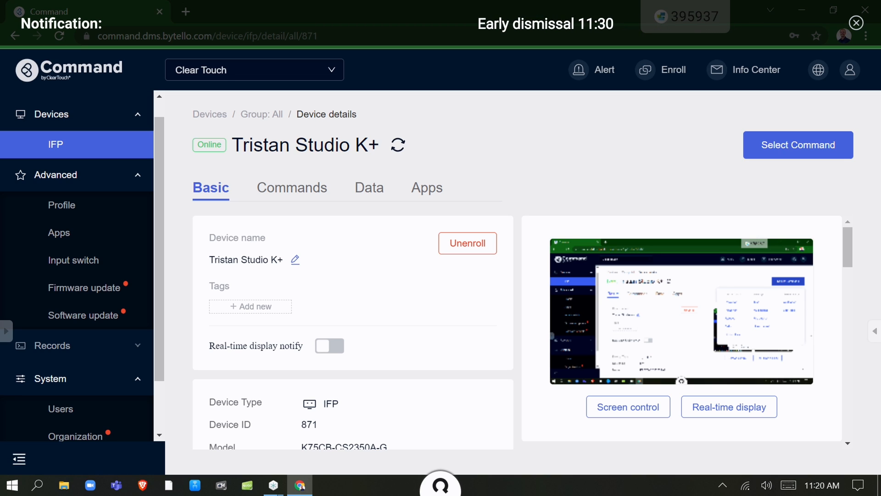
left_click(798, 145)
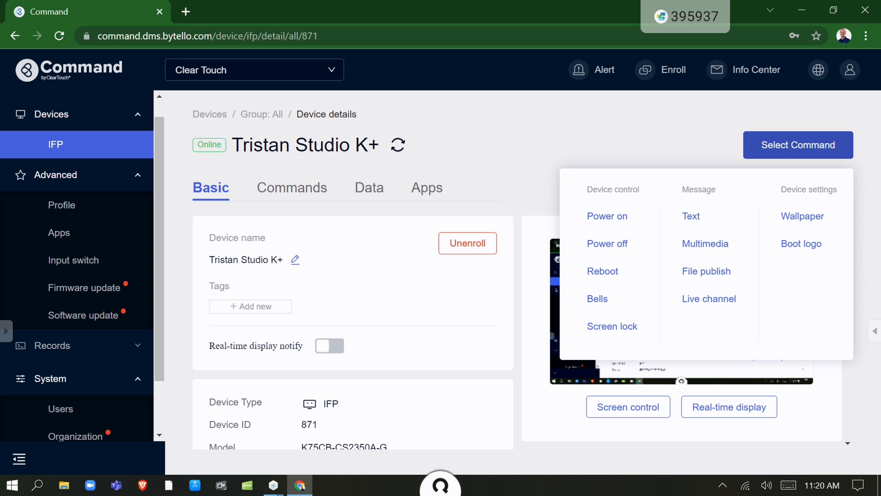
Explore the Multimedia command and its uploaded file list, then close it.
left_click(704, 243)
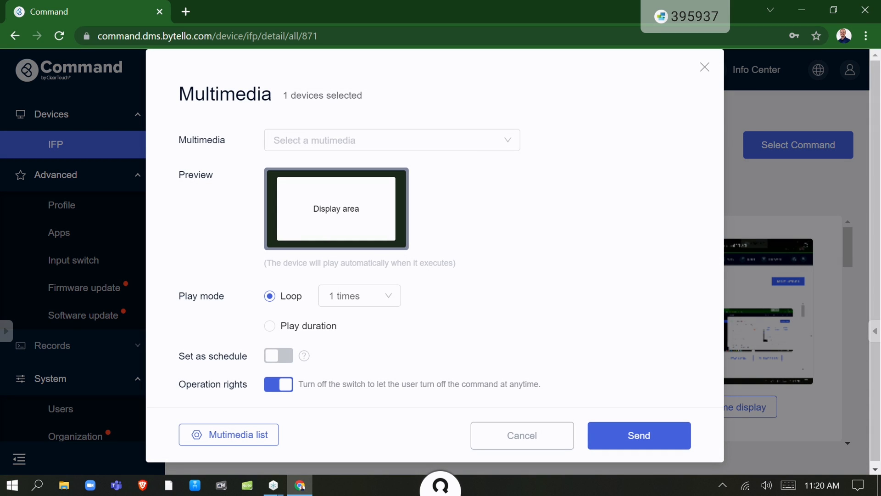
left_click(228, 435)
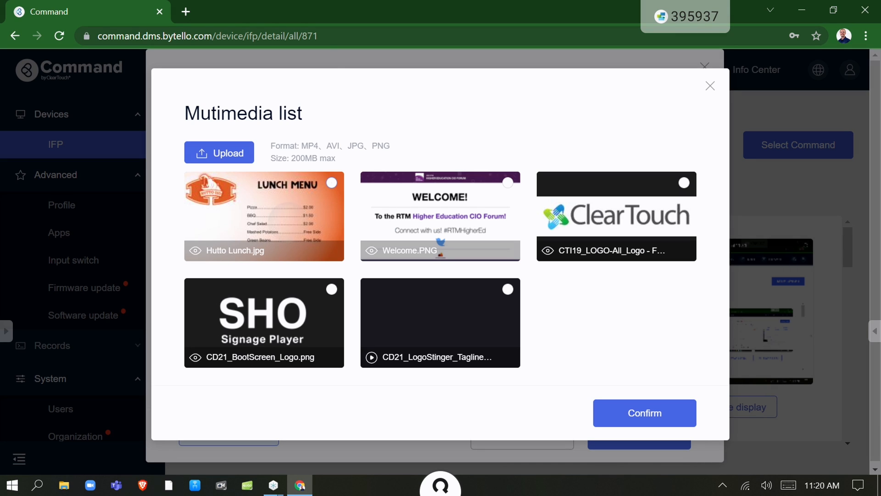
left_click(644, 413)
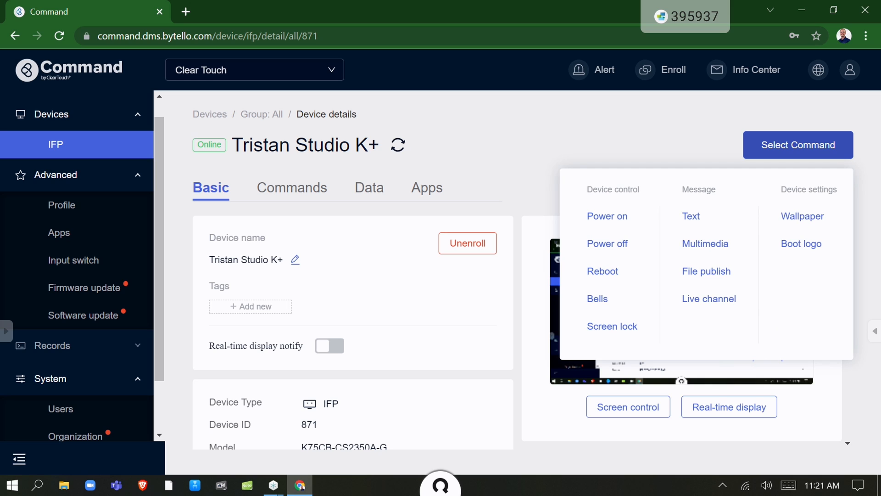
Check the Live channel command's available channels, cancel it, and bring up the Alert dialog for all devices.
left_click(708, 298)
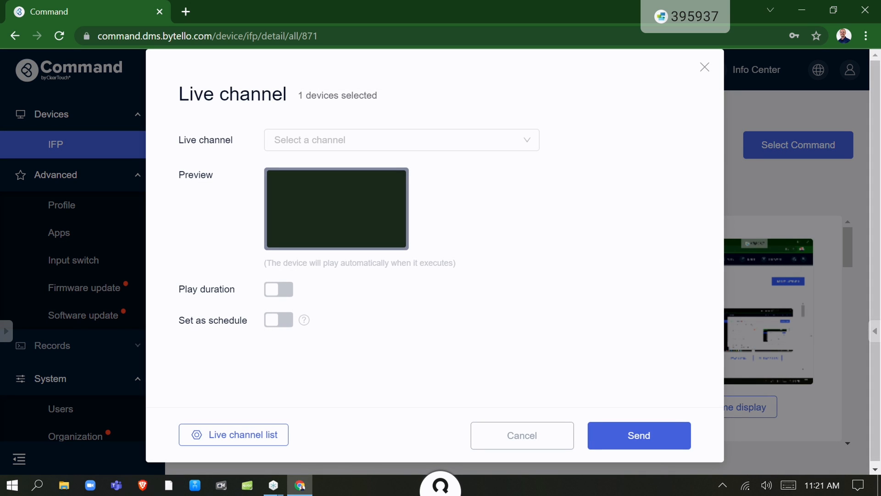
left_click(400, 140)
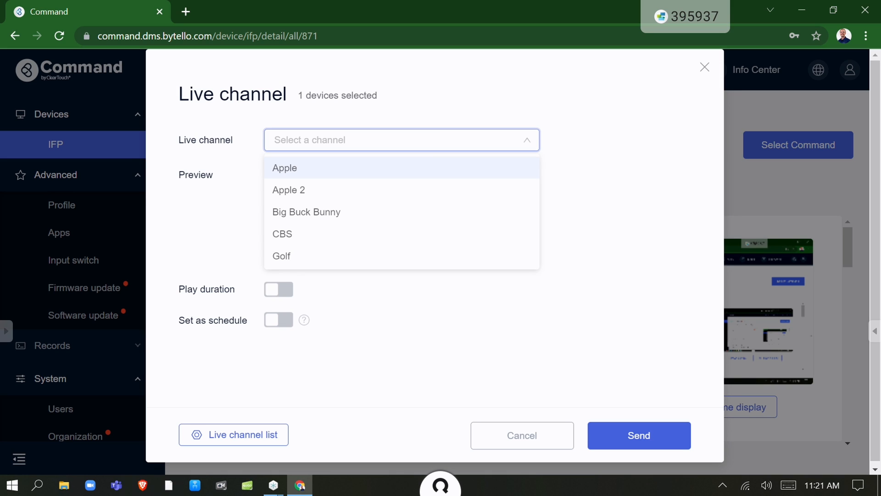
left_click(283, 233)
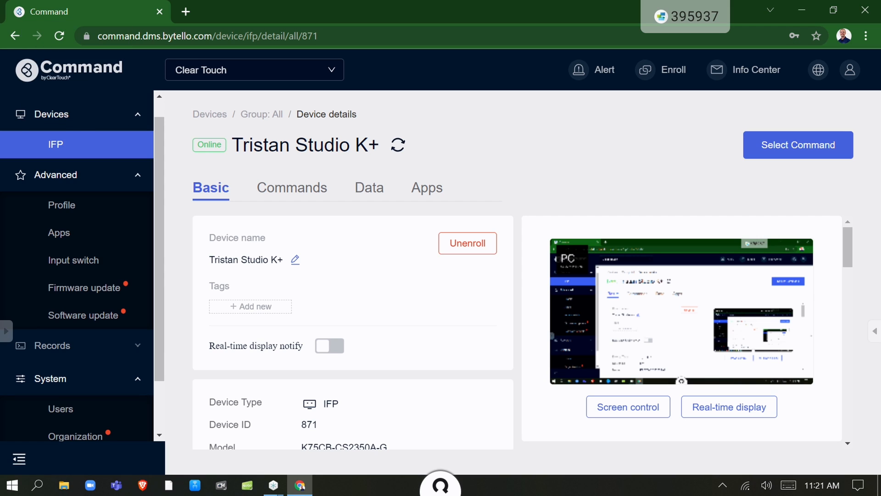
left_click(595, 70)
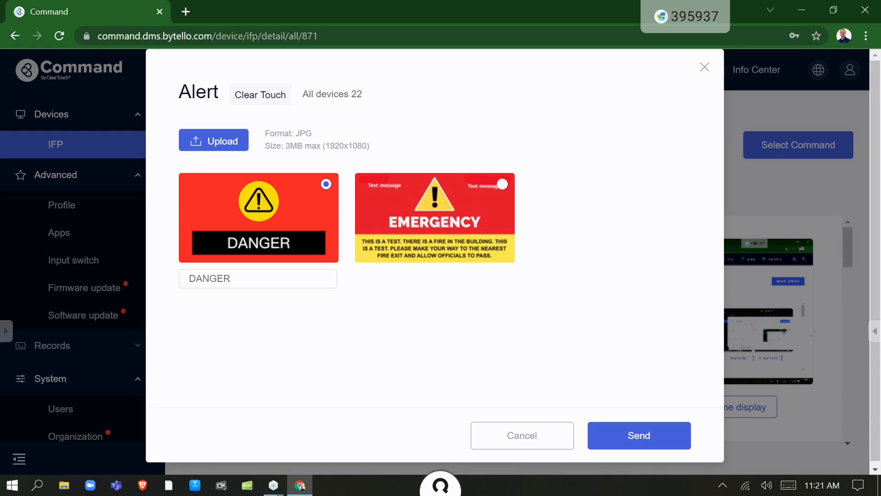